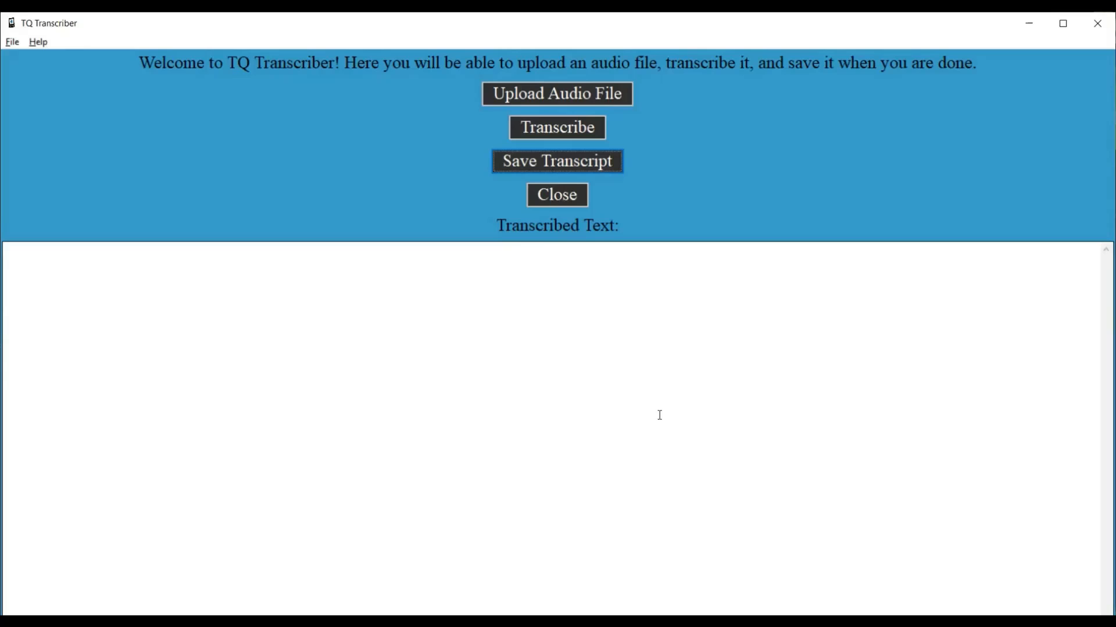
Step: Show the About TQ Transcriber dialog from the Help menu after browsing the File menu
{"action": "left_click", "coordinate": [557, 194]}
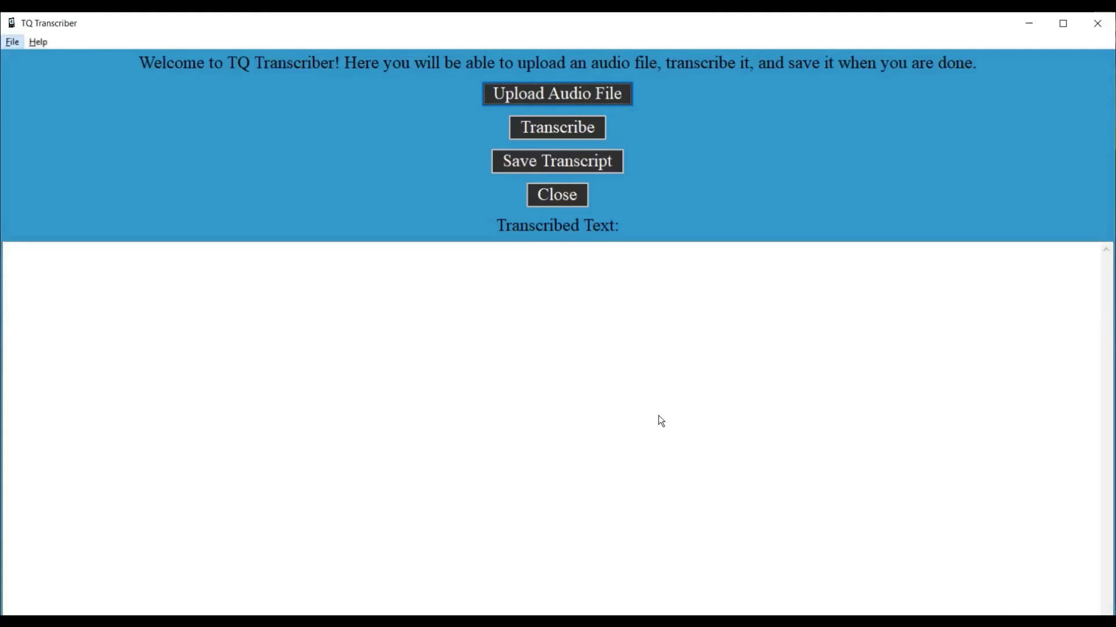
{"action": "left_click", "coordinate": [12, 41]}
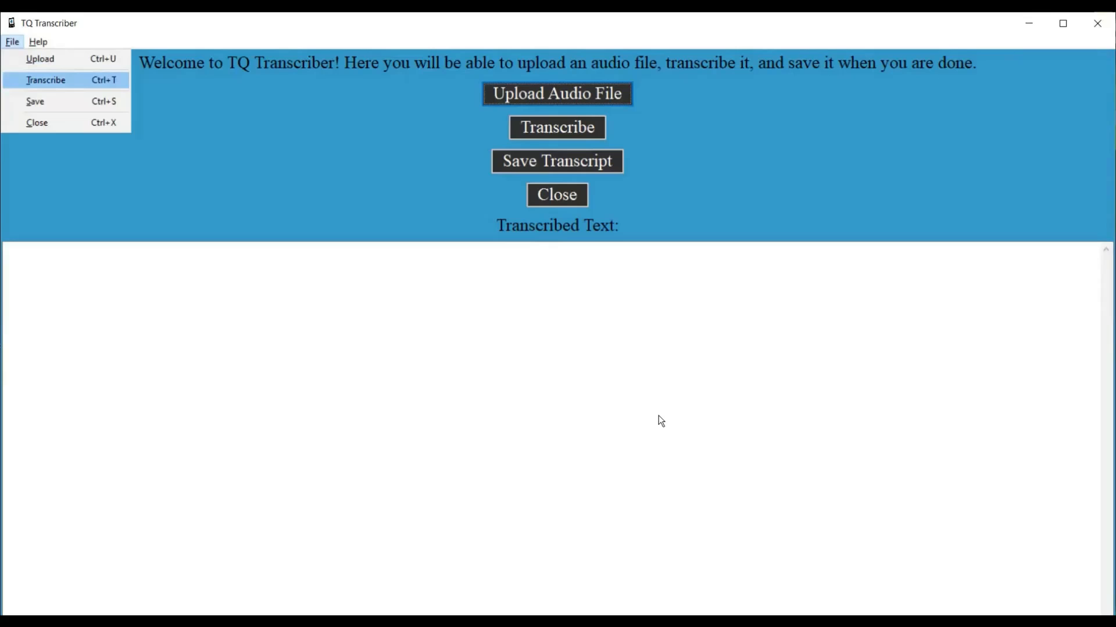
{"action": "mouse_move", "coordinate": [35, 101]}
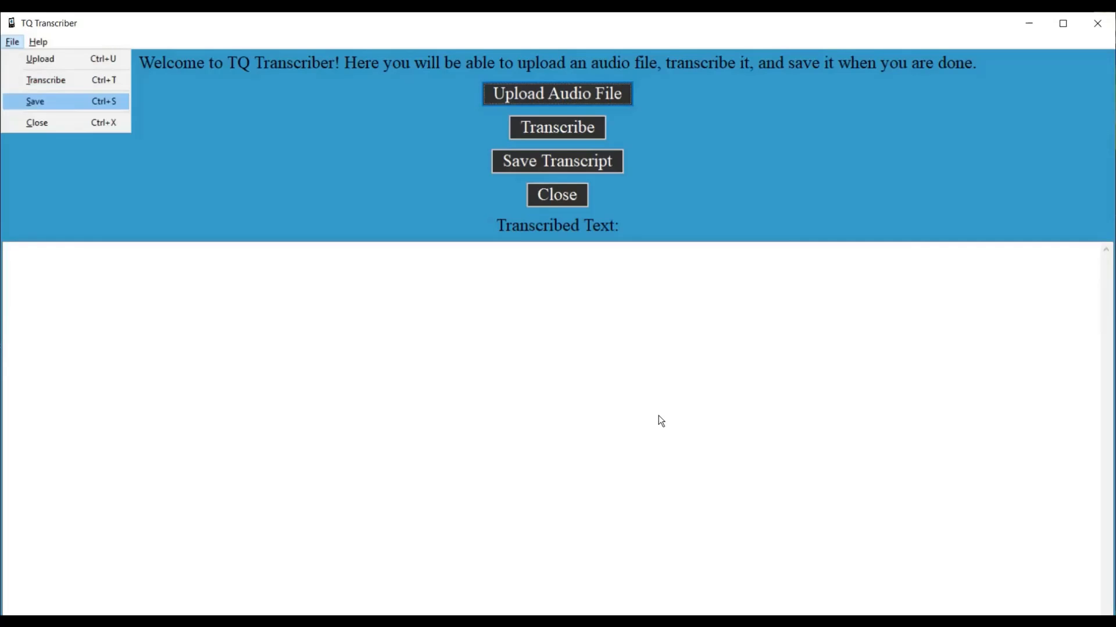
{"action": "mouse_move", "coordinate": [36, 122]}
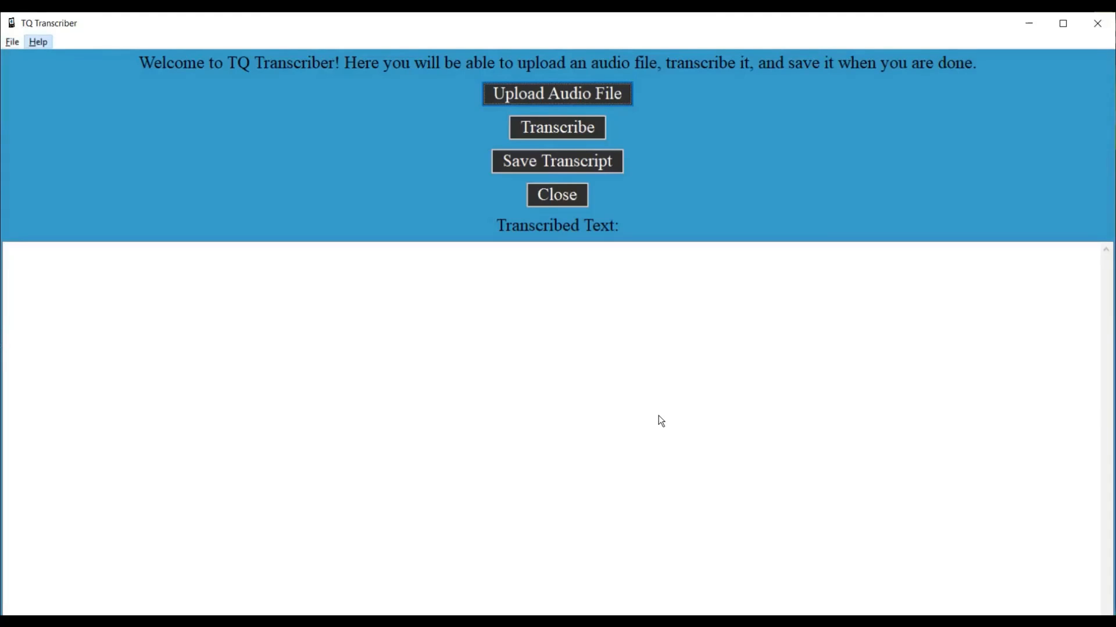
{"action": "left_click", "coordinate": [37, 42]}
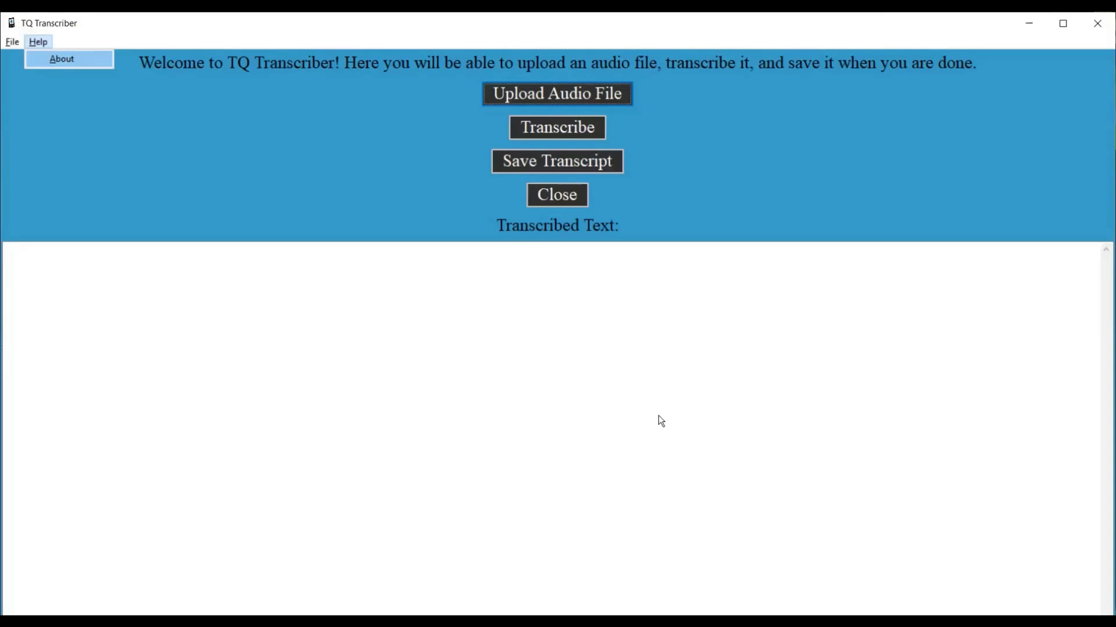
{"action": "left_click", "coordinate": [37, 41]}
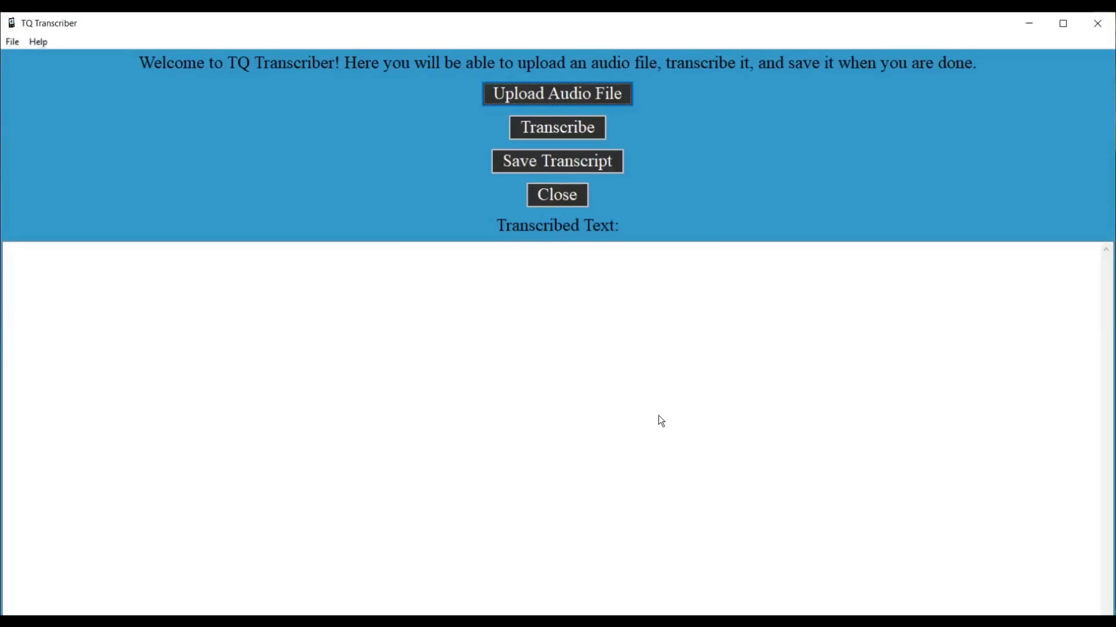
{"action": "left_click", "coordinate": [37, 42]}
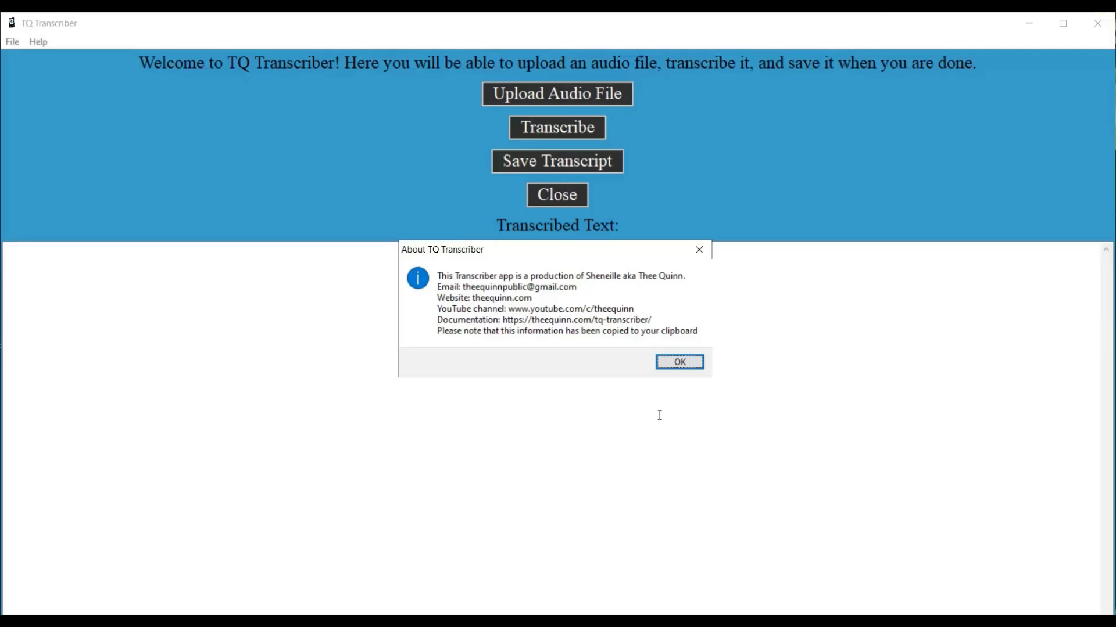
Step: Dismiss About and upload web gleam video.mp4 from Downloads via Upload Audio File
{"action": "left_click", "coordinate": [678, 361]}
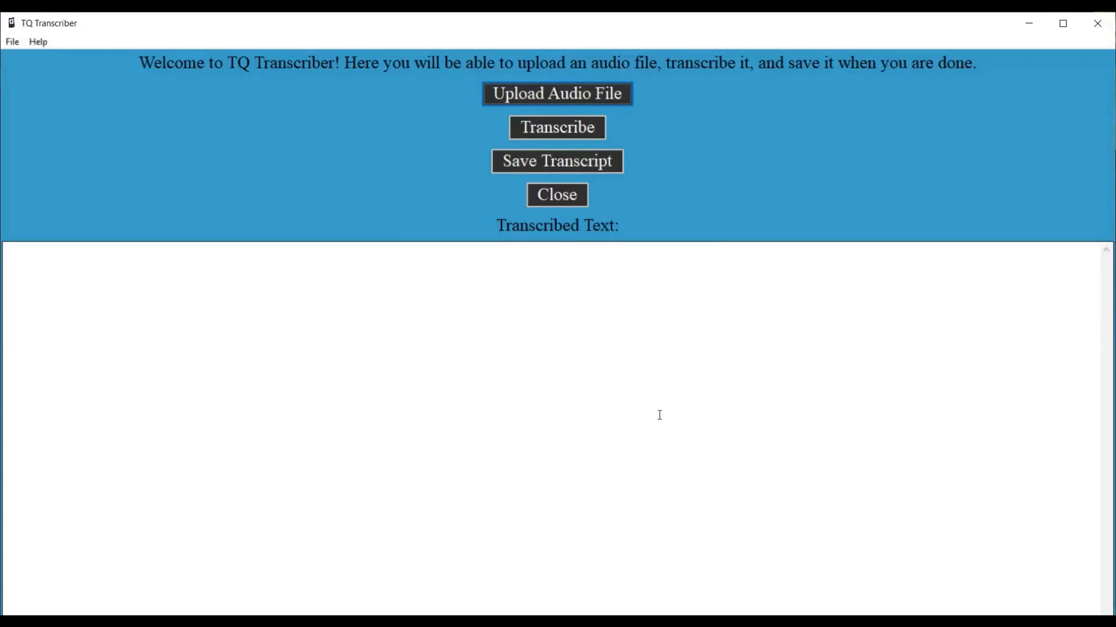
{"action": "mouse_move", "coordinate": [659, 420]}
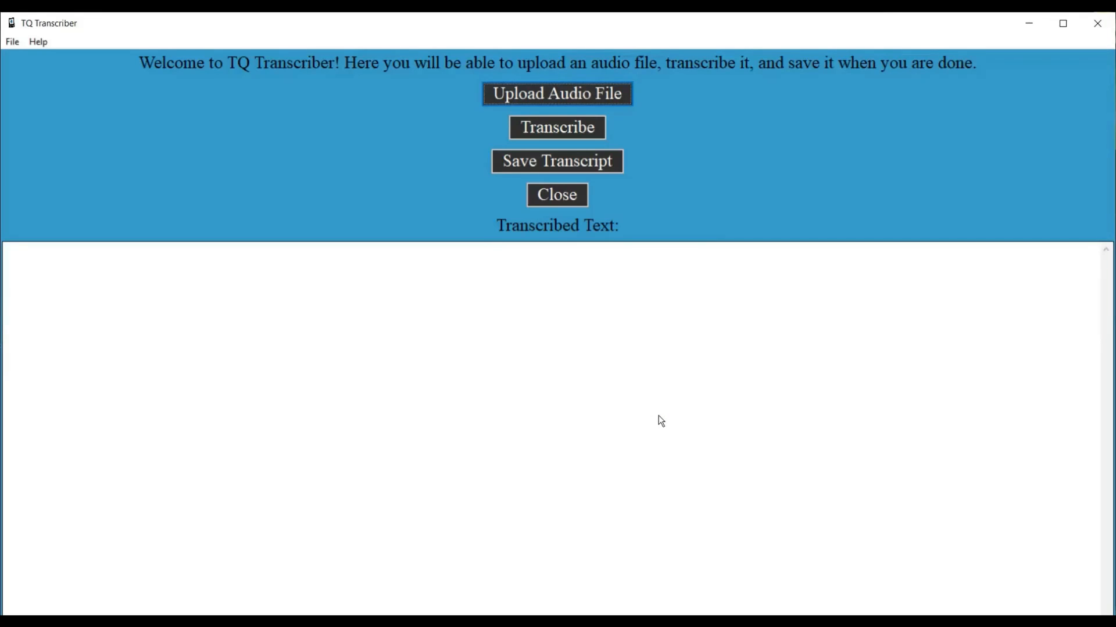
{"action": "left_click", "coordinate": [557, 93]}
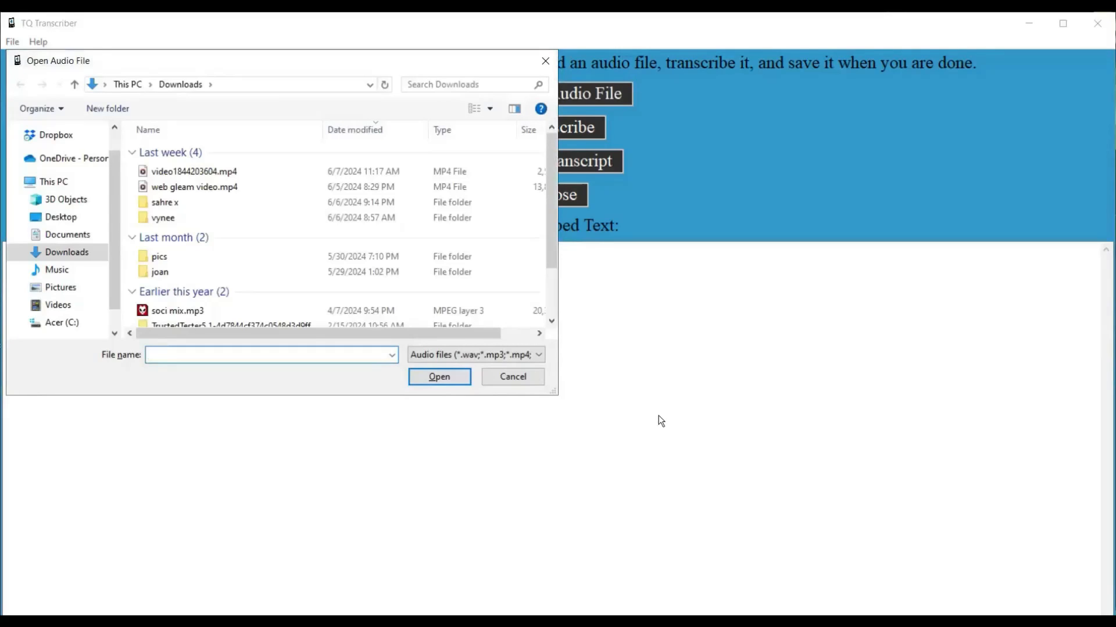
{"action": "left_click", "coordinate": [271, 355]}
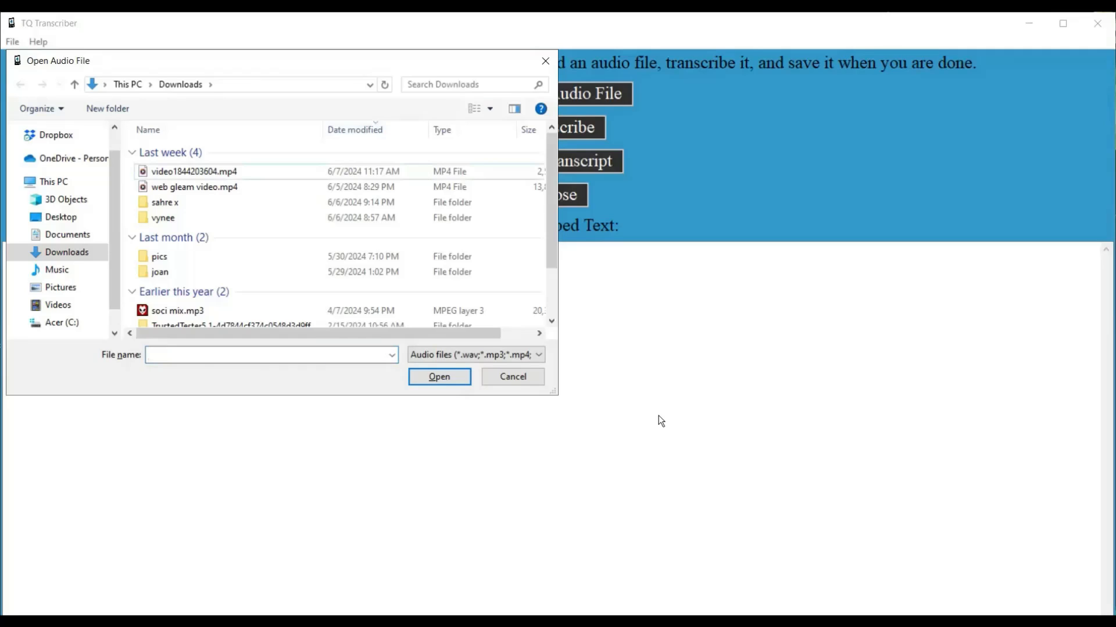
{"action": "left_click", "coordinate": [194, 172]}
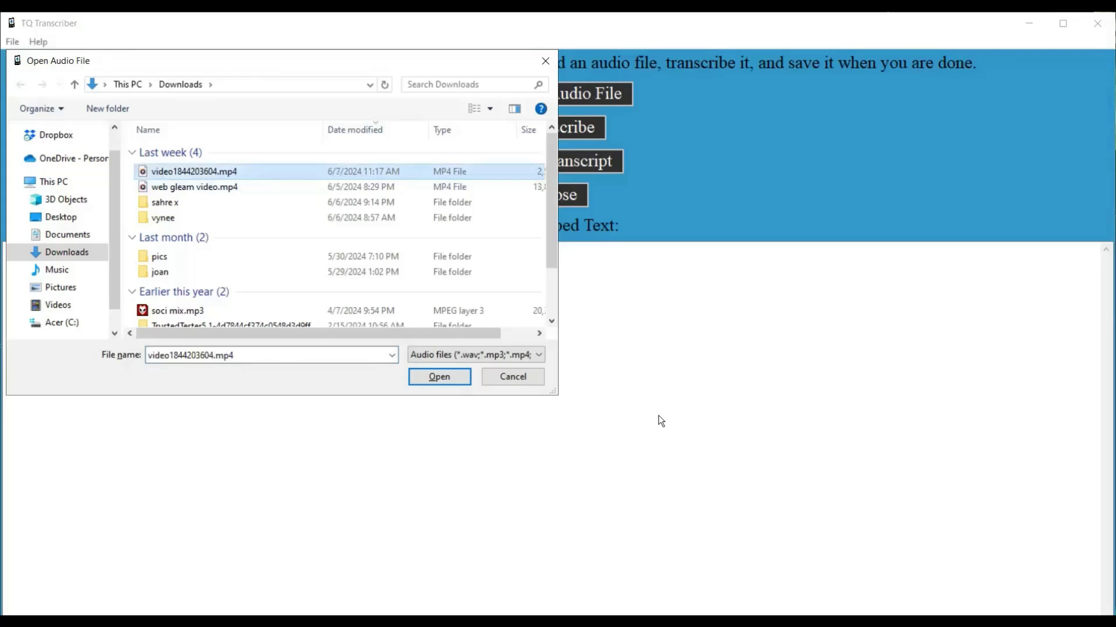
{"action": "left_click", "coordinate": [194, 186]}
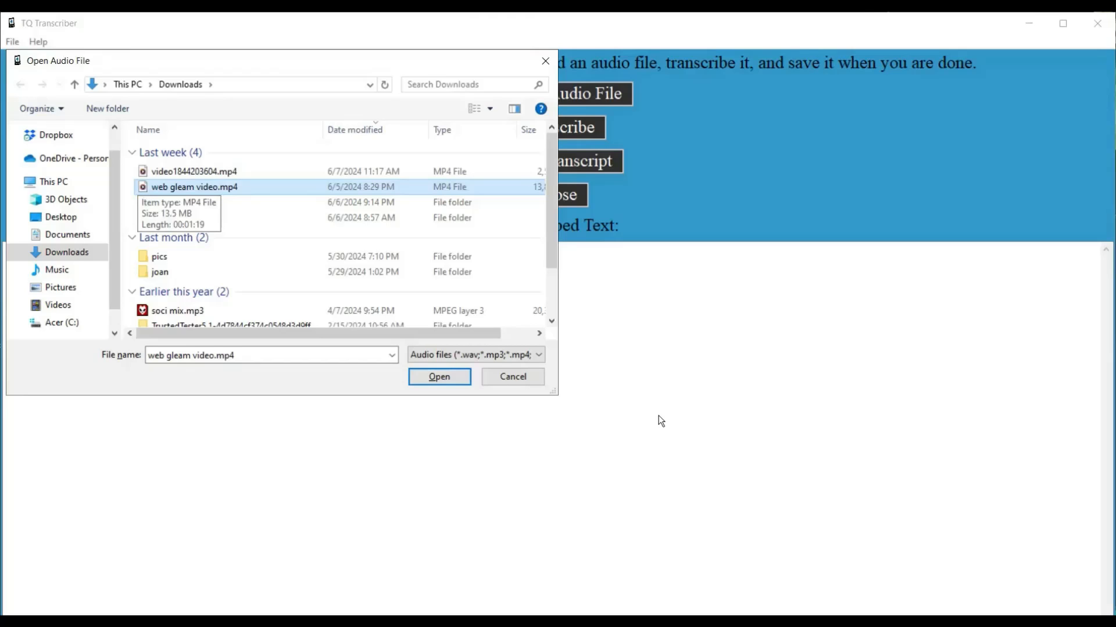
{"action": "left_click", "coordinate": [440, 376]}
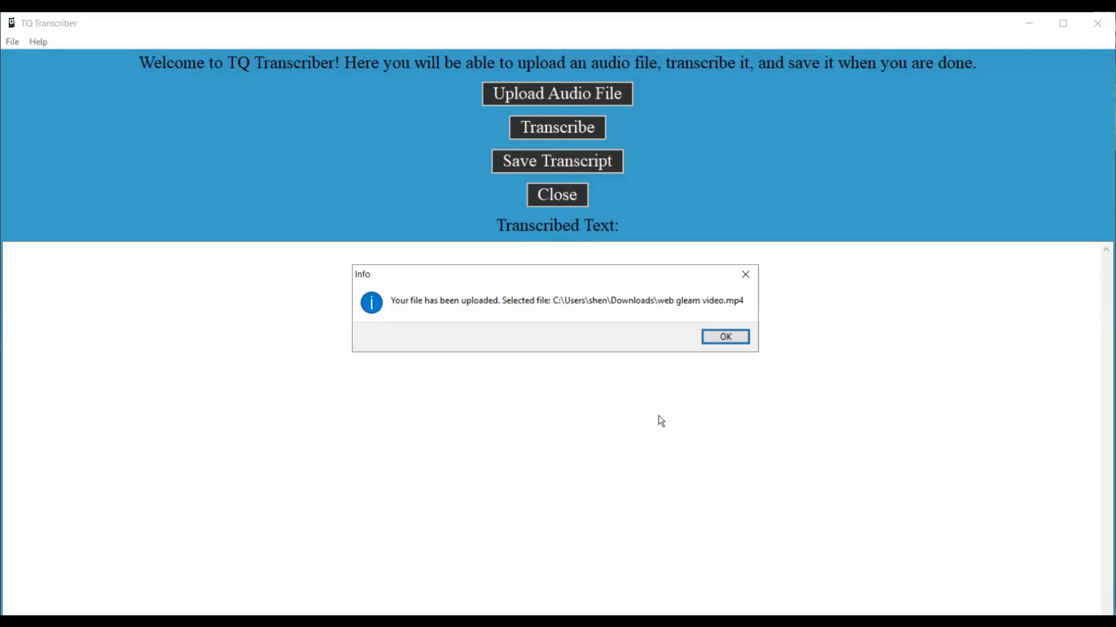
Step: Acknowledge the upload confirmation and start transcribing, accepting the wait notice
{"action": "left_click", "coordinate": [723, 337]}
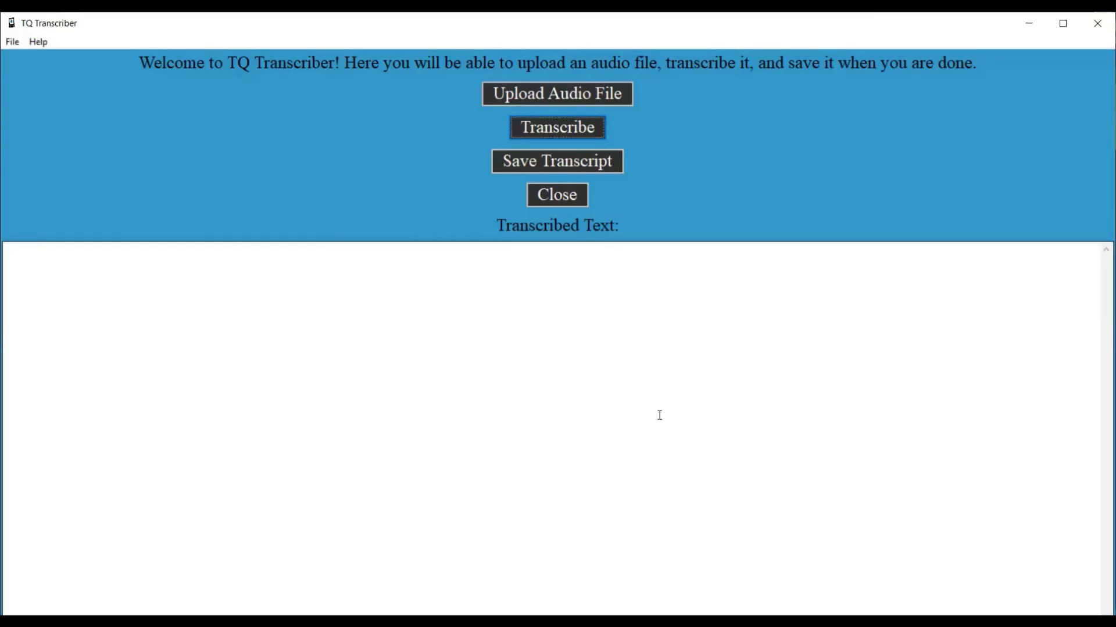
{"action": "left_click", "coordinate": [556, 127]}
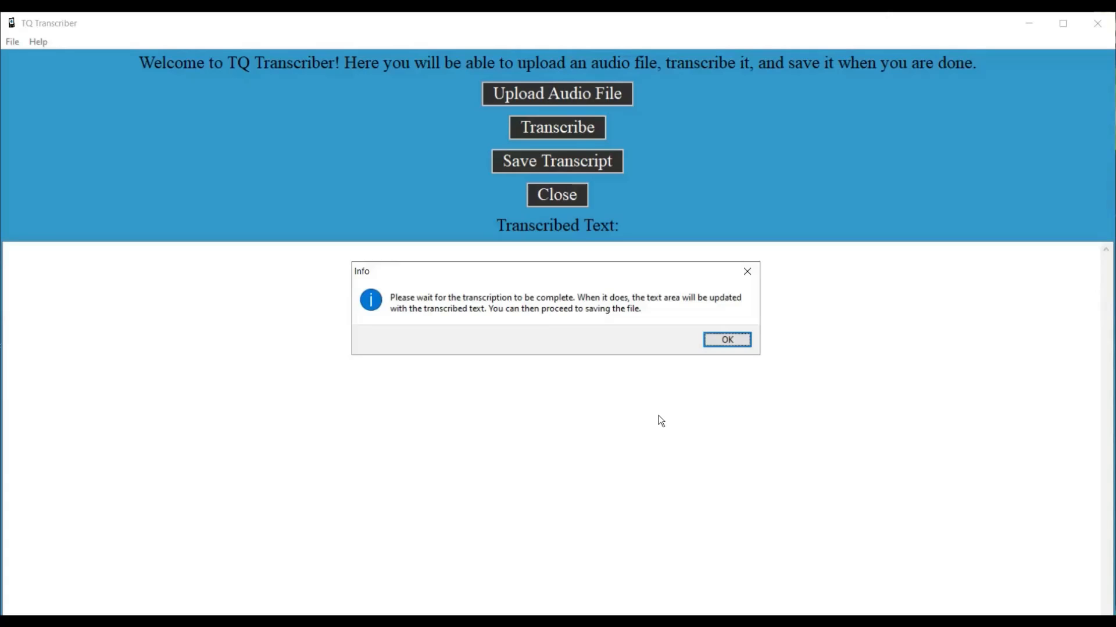
{"action": "left_click", "coordinate": [725, 339]}
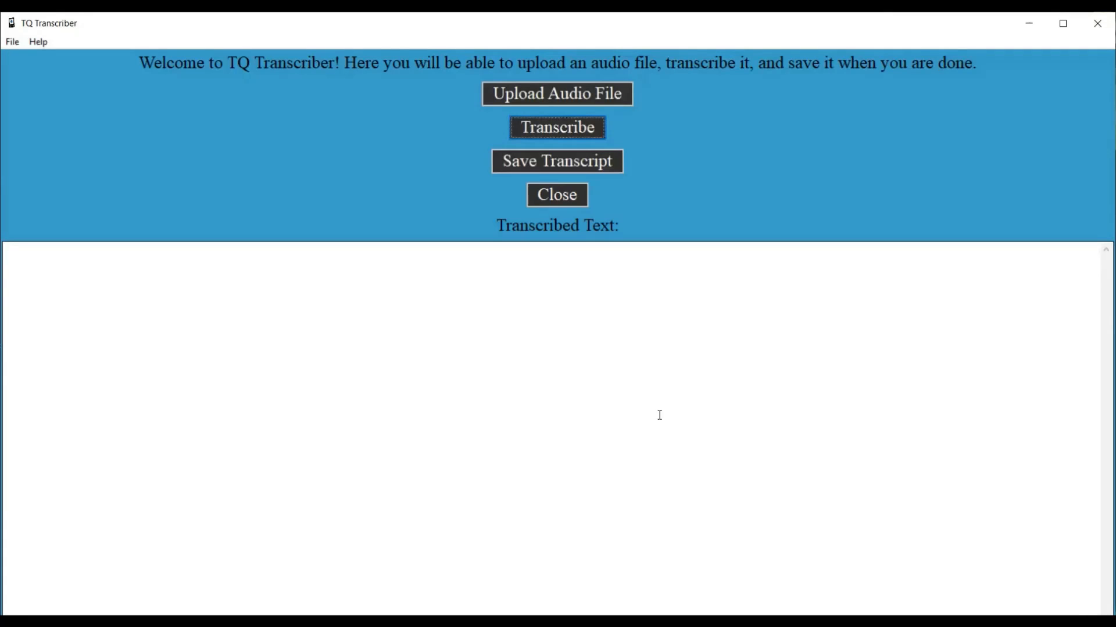
Step: Wait until the Webgleam advert transcript fills the text area
{"action": "left_click", "coordinate": [557, 128]}
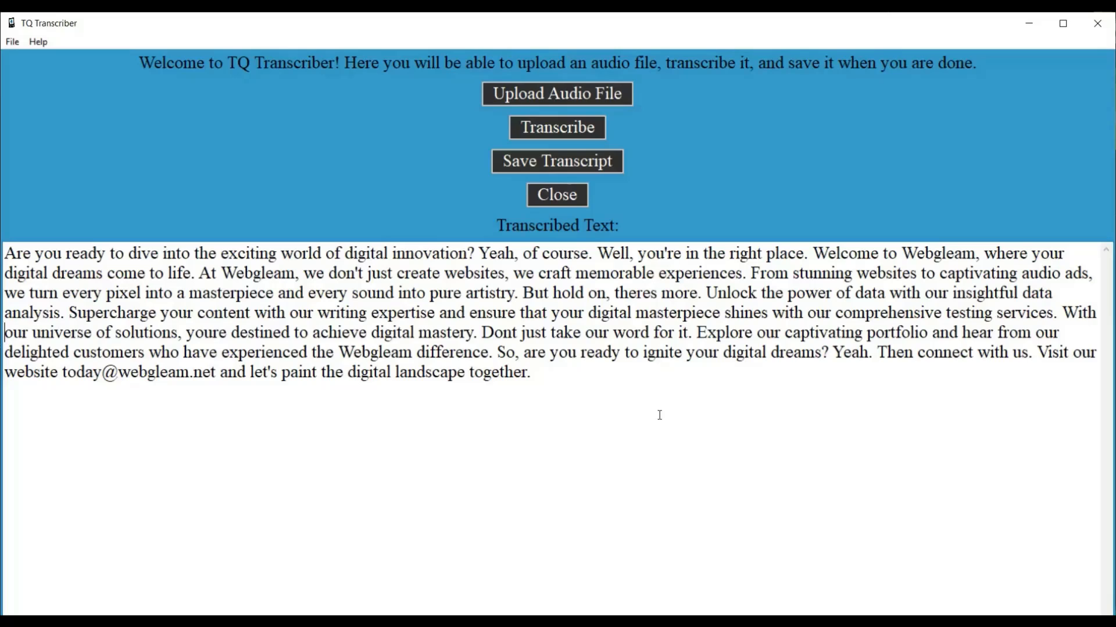
{"action": "mouse_move", "coordinate": [660, 420]}
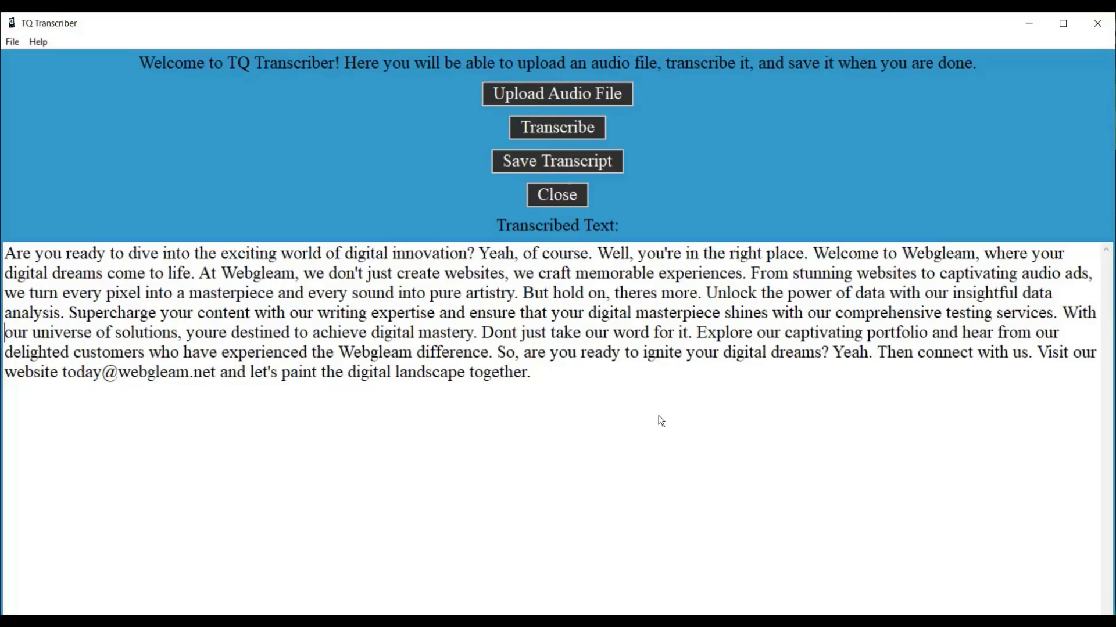
Step: Save the transcript as tutorial.txt in Downloads and acknowledge the saved confirmation
{"action": "left_click", "coordinate": [557, 161]}
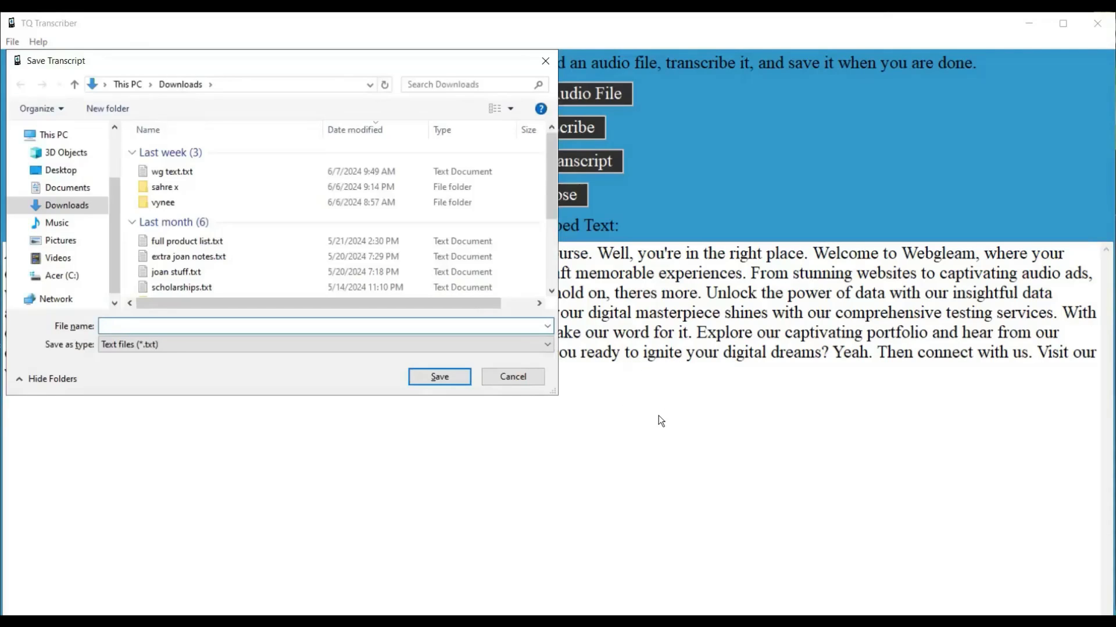
{"action": "left_click", "coordinate": [172, 172]}
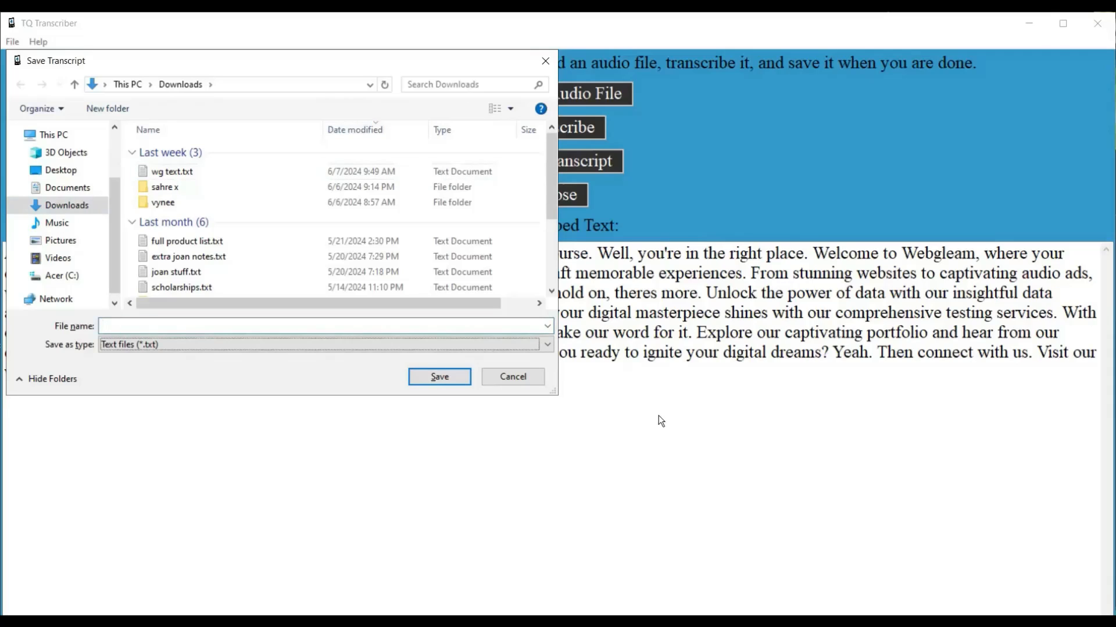
{"action": "left_click", "coordinate": [325, 325]}
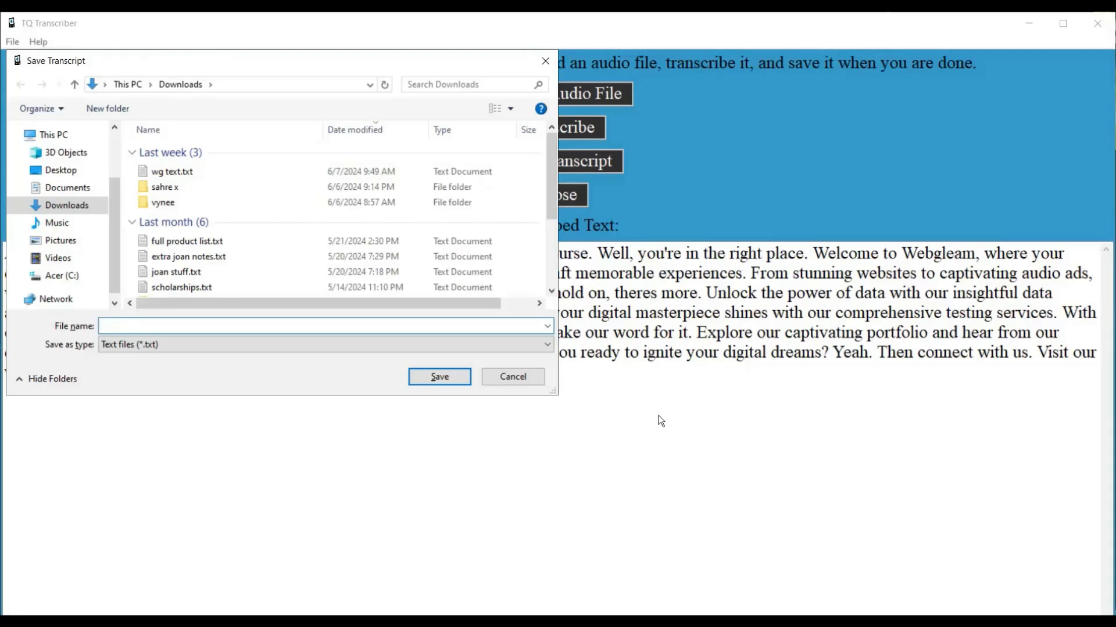
{"action": "type", "text": "tutorial"}
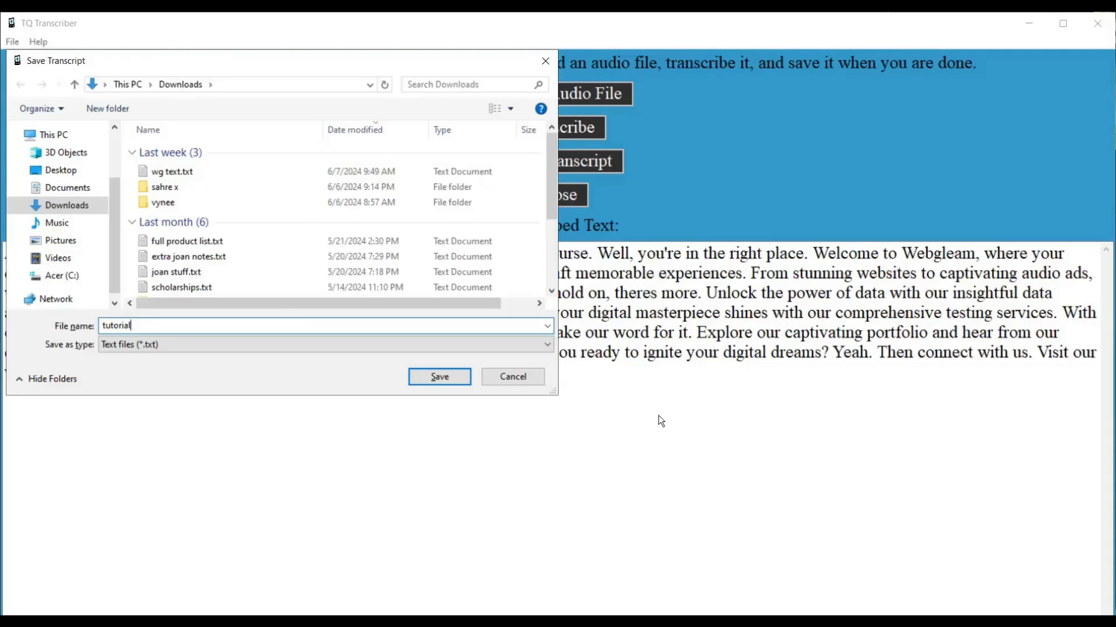
{"action": "left_click", "coordinate": [439, 377]}
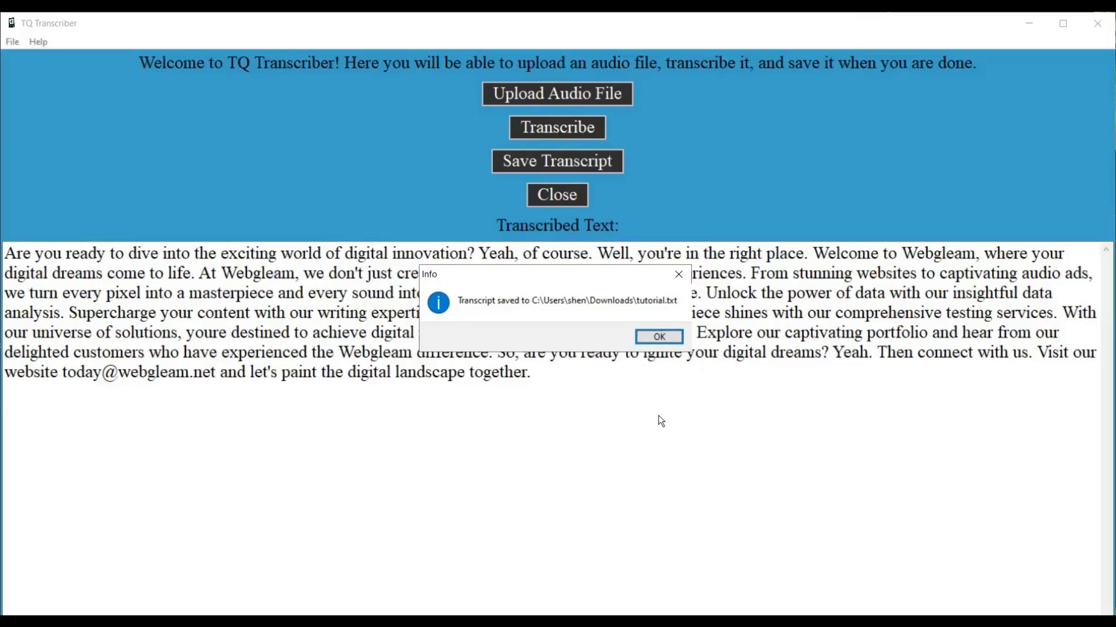
{"action": "left_click", "coordinate": [656, 337]}
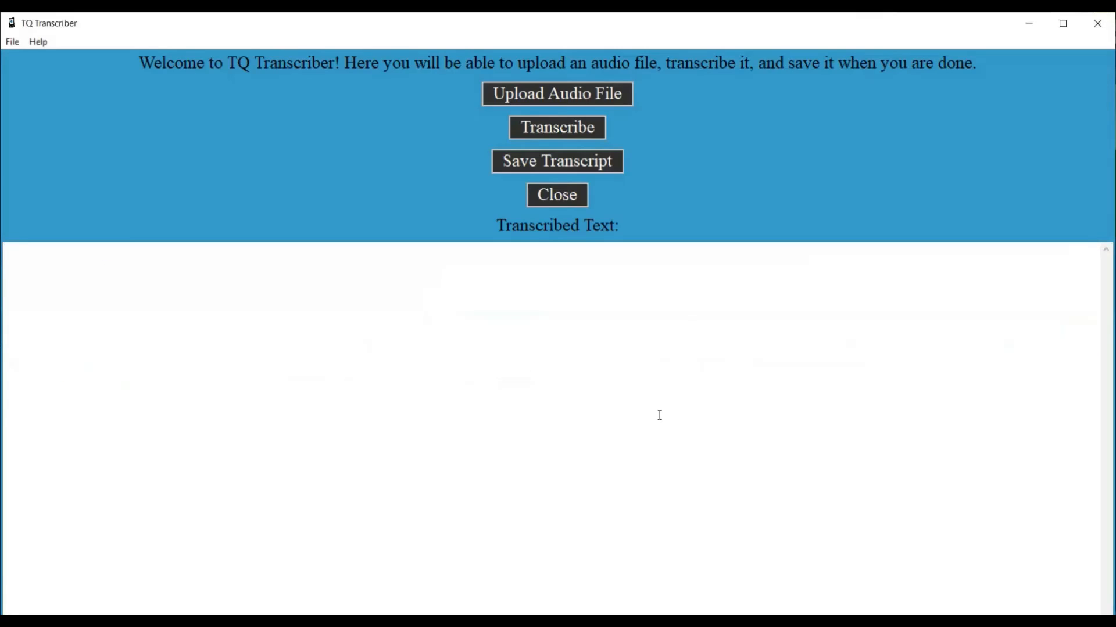